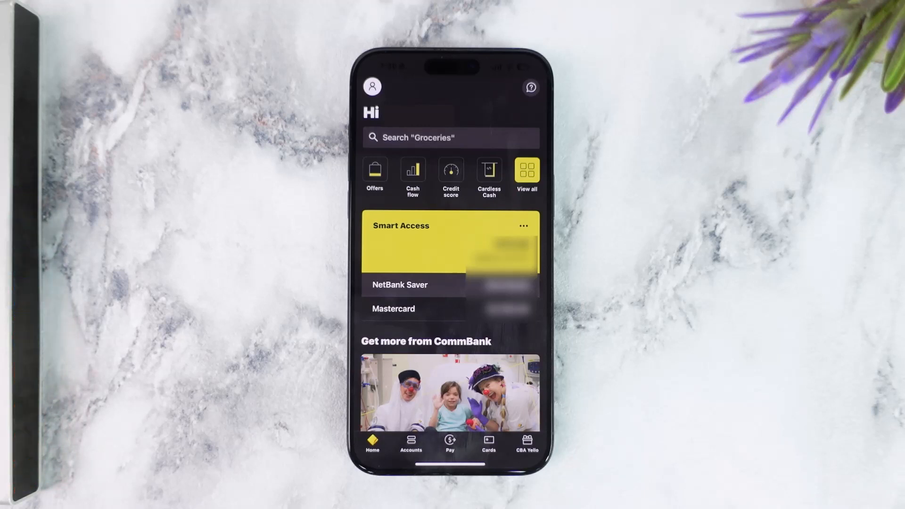
# Step: From the home screen, go to your profile and copy the NetBank client number
pyautogui.click(371, 87)
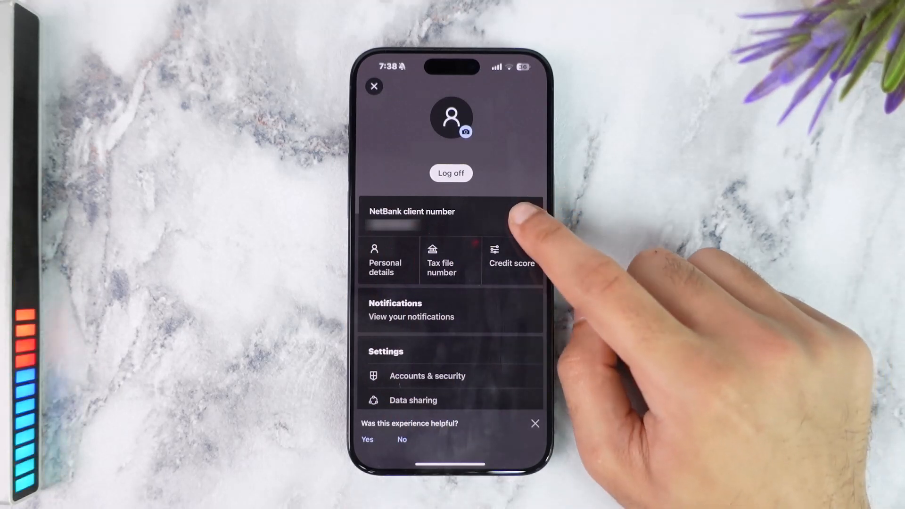
pyautogui.click(412, 222)
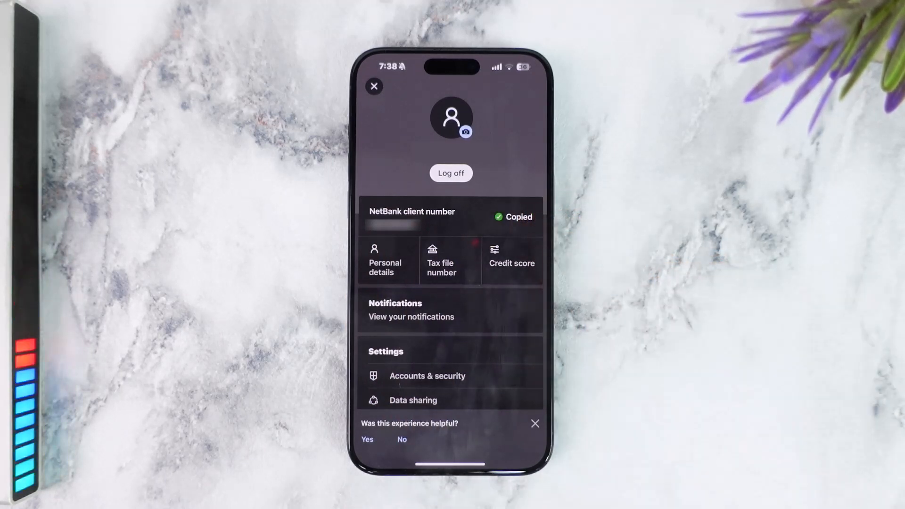